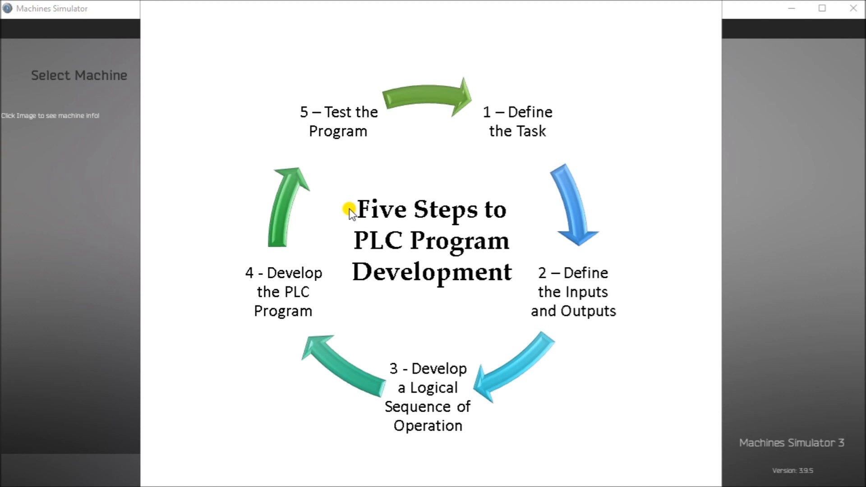
mouse_move(525, 156)
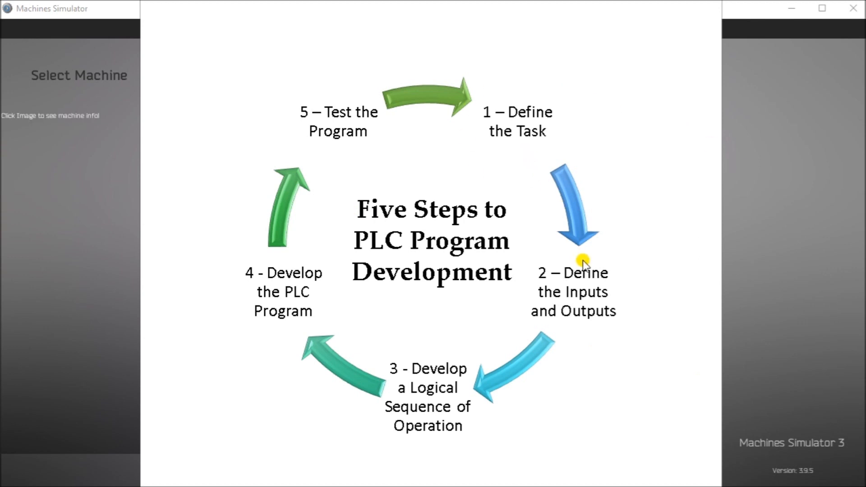
mouse_move(469, 358)
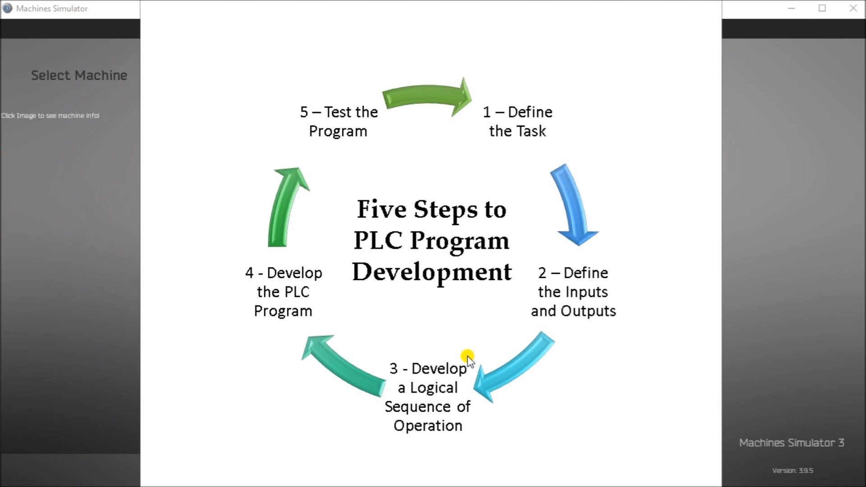
mouse_move(321, 299)
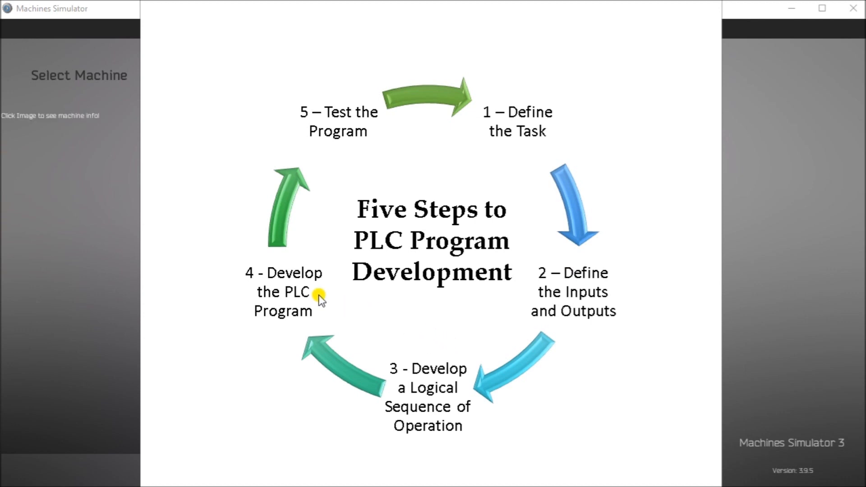
mouse_move(352, 214)
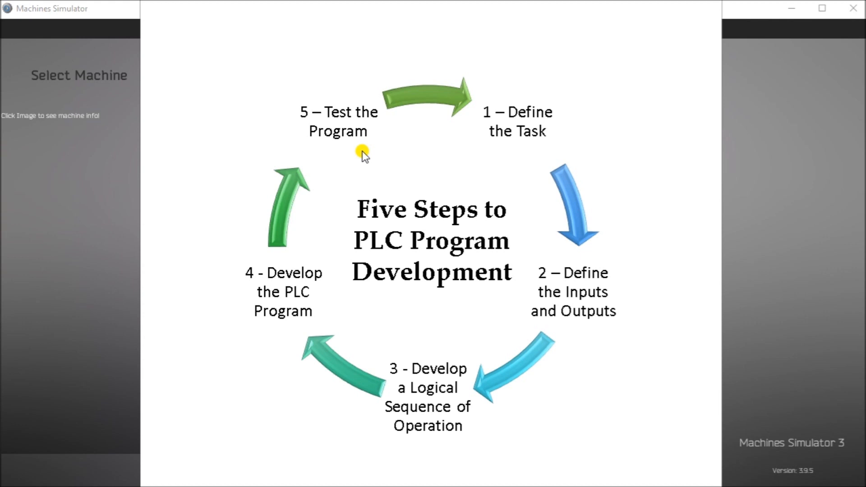
Step: Advance past the five-steps diagram and the group-discussion slide to reach the scene gallery
click(702, 251)
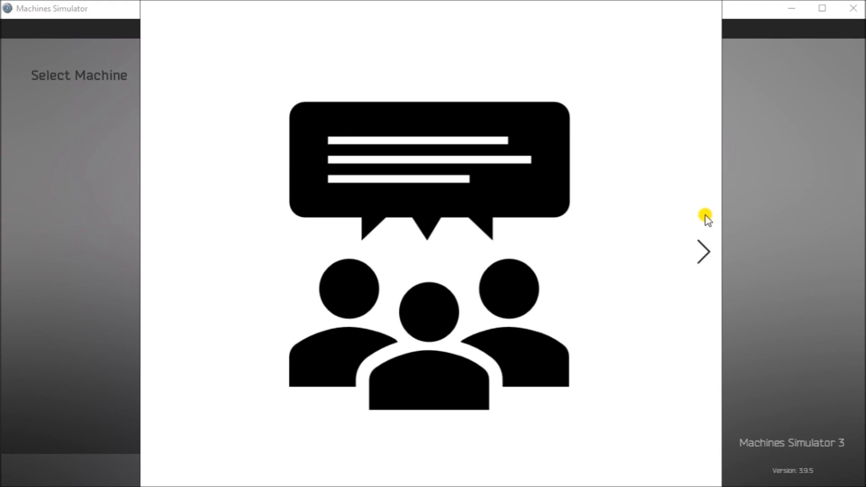
click(703, 251)
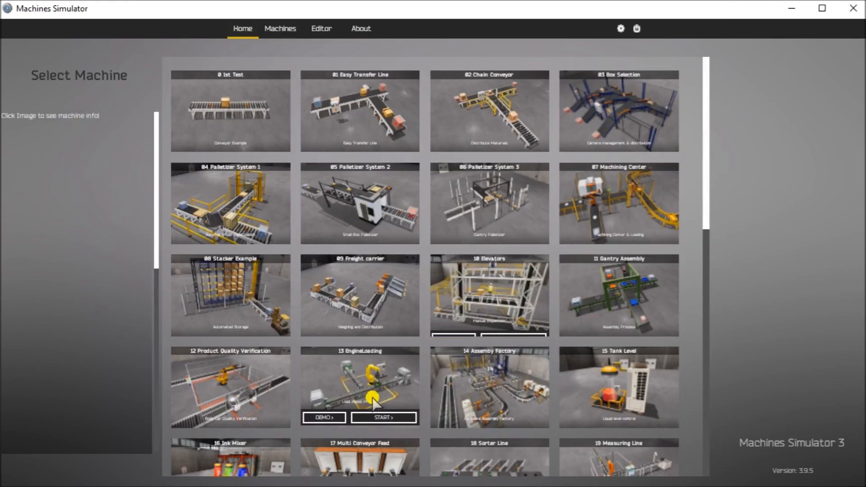
Step: Start the 09 Freight carrier scene from the Select Machine gallery and let it load
click(384, 417)
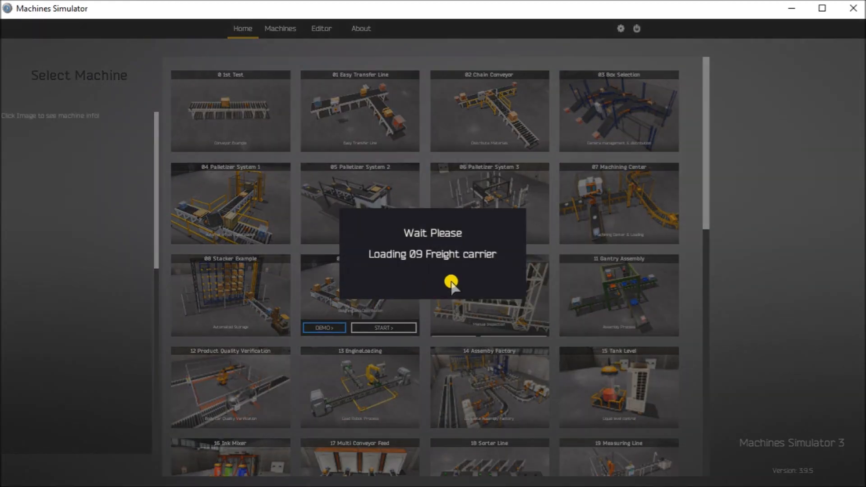
click(383, 327)
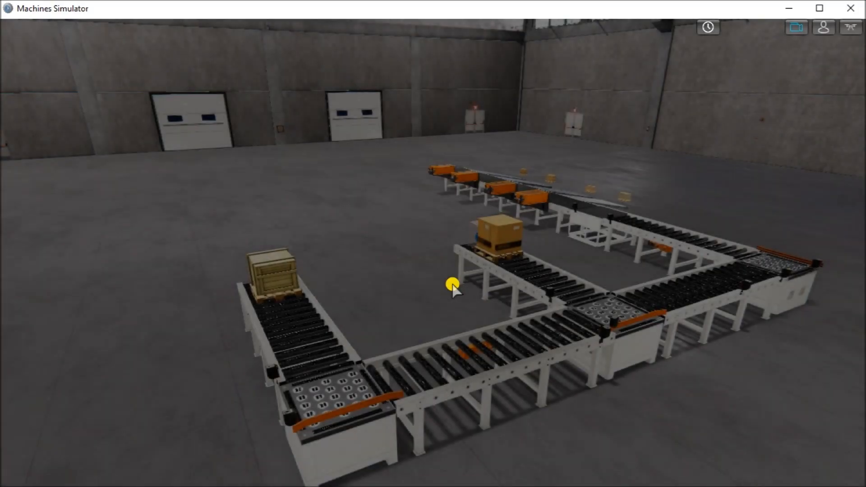